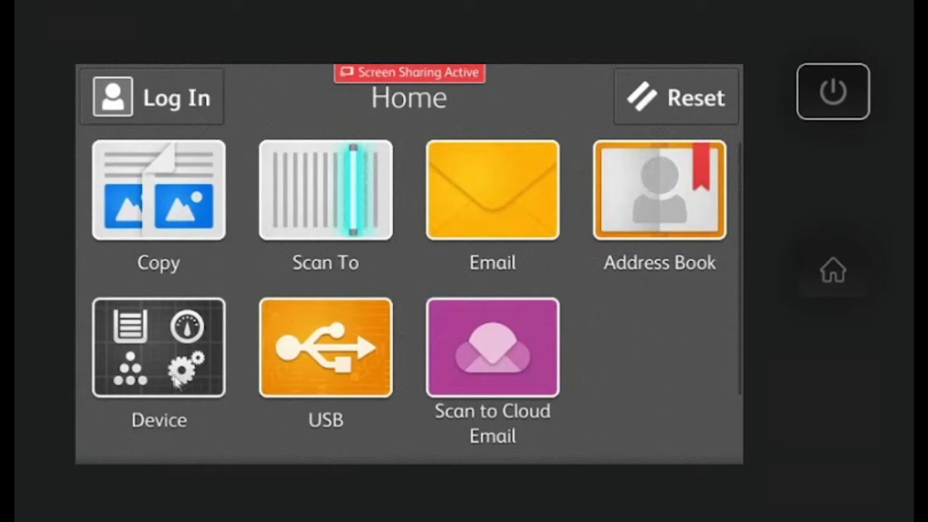
Step: Open Device, then About, to show the printer's name, model and serial number
left_click(158, 347)
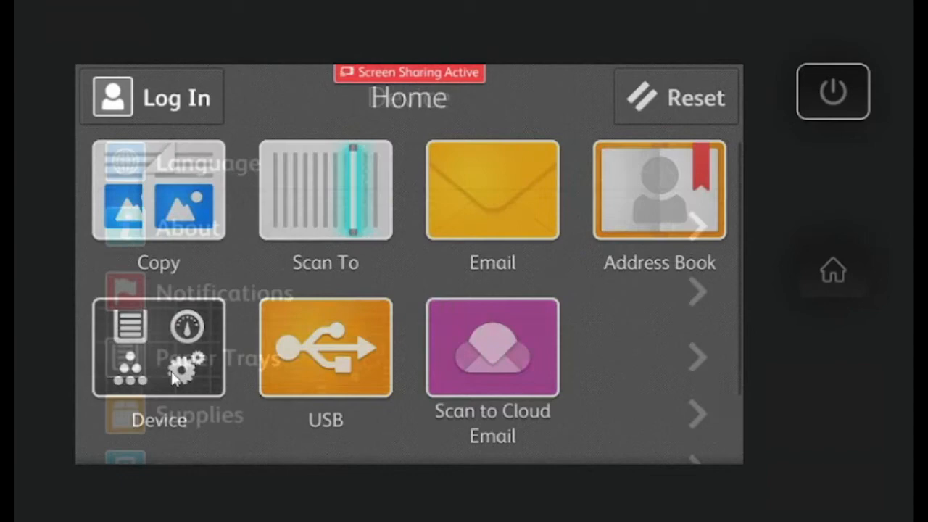
left_click(158, 348)
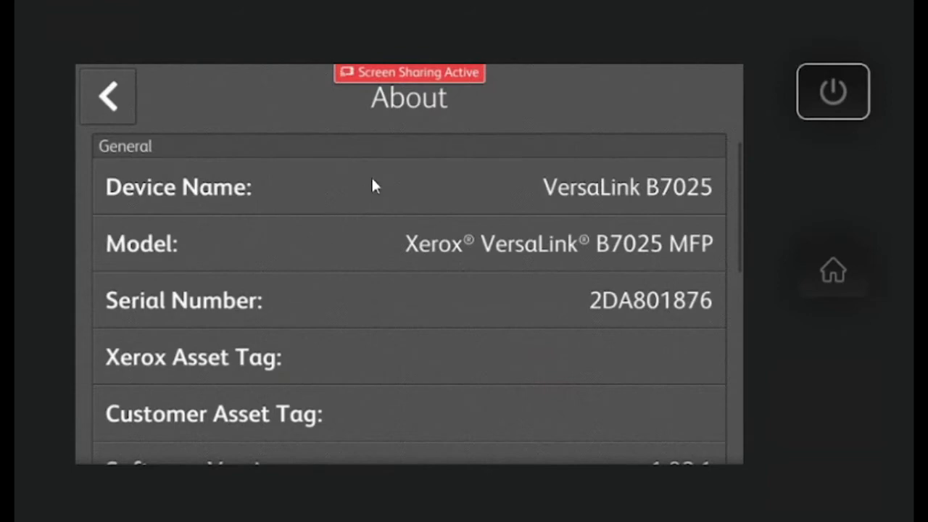
Step: Review the software version and support details, then launch the XDA_Premier Office Systems agent
scroll("down", 3)
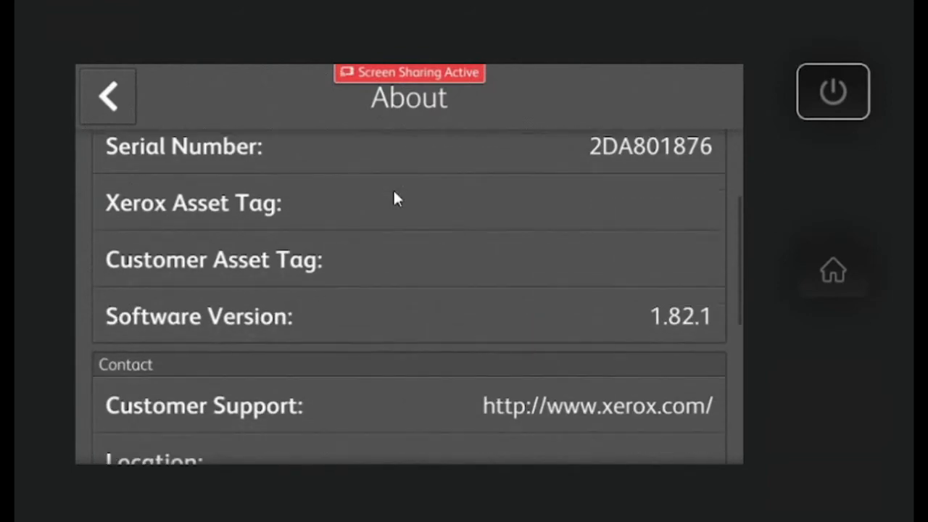
scroll("down", 3)
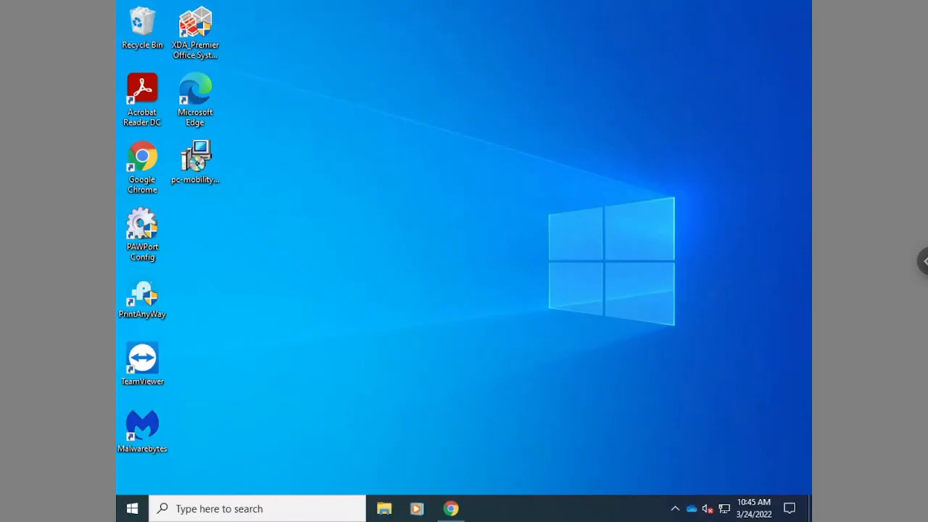
double_click(194, 22)
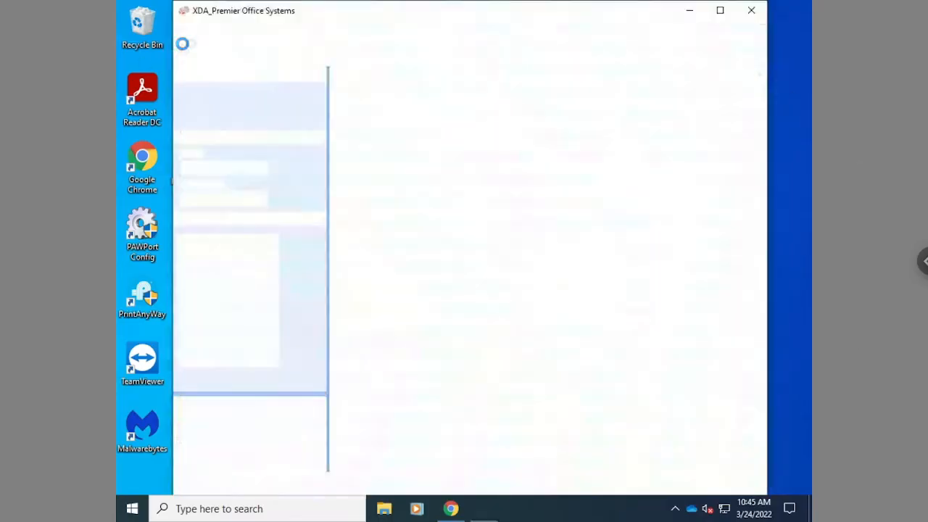